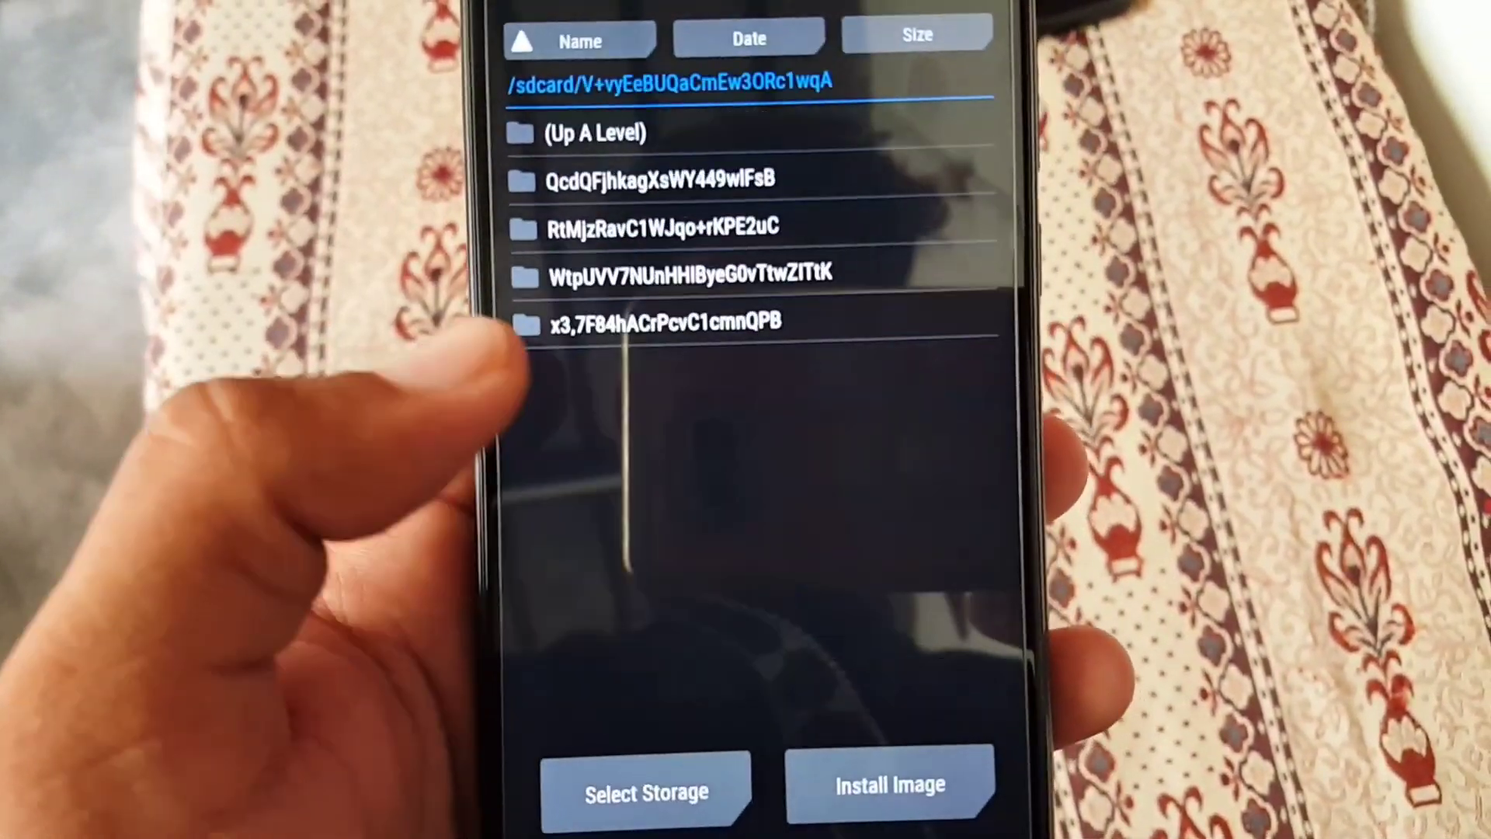
Leave the Install Image file list for the main menu and start rebooting into recovery.
click(647, 792)
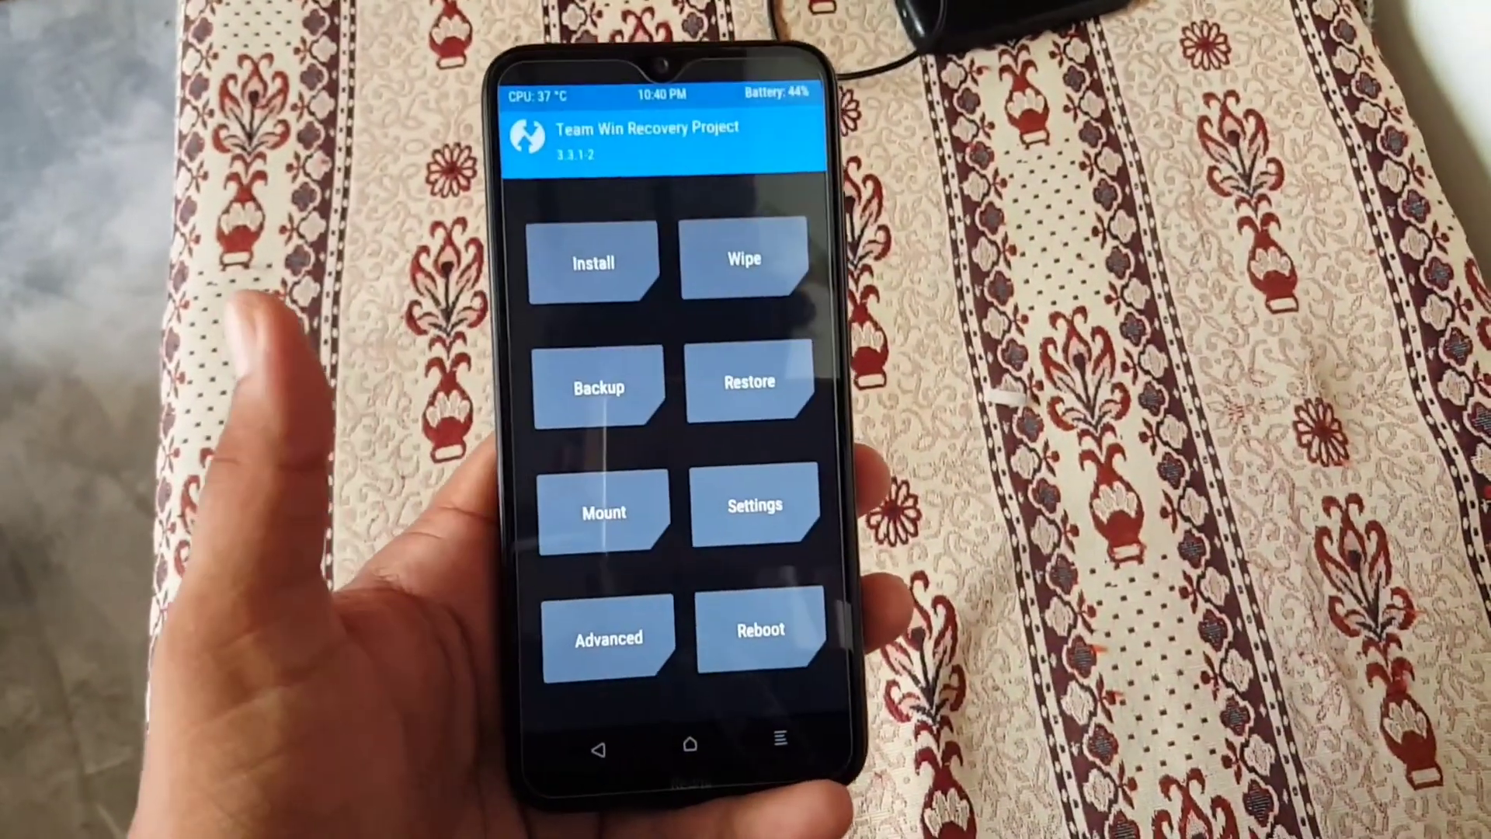
click(762, 630)
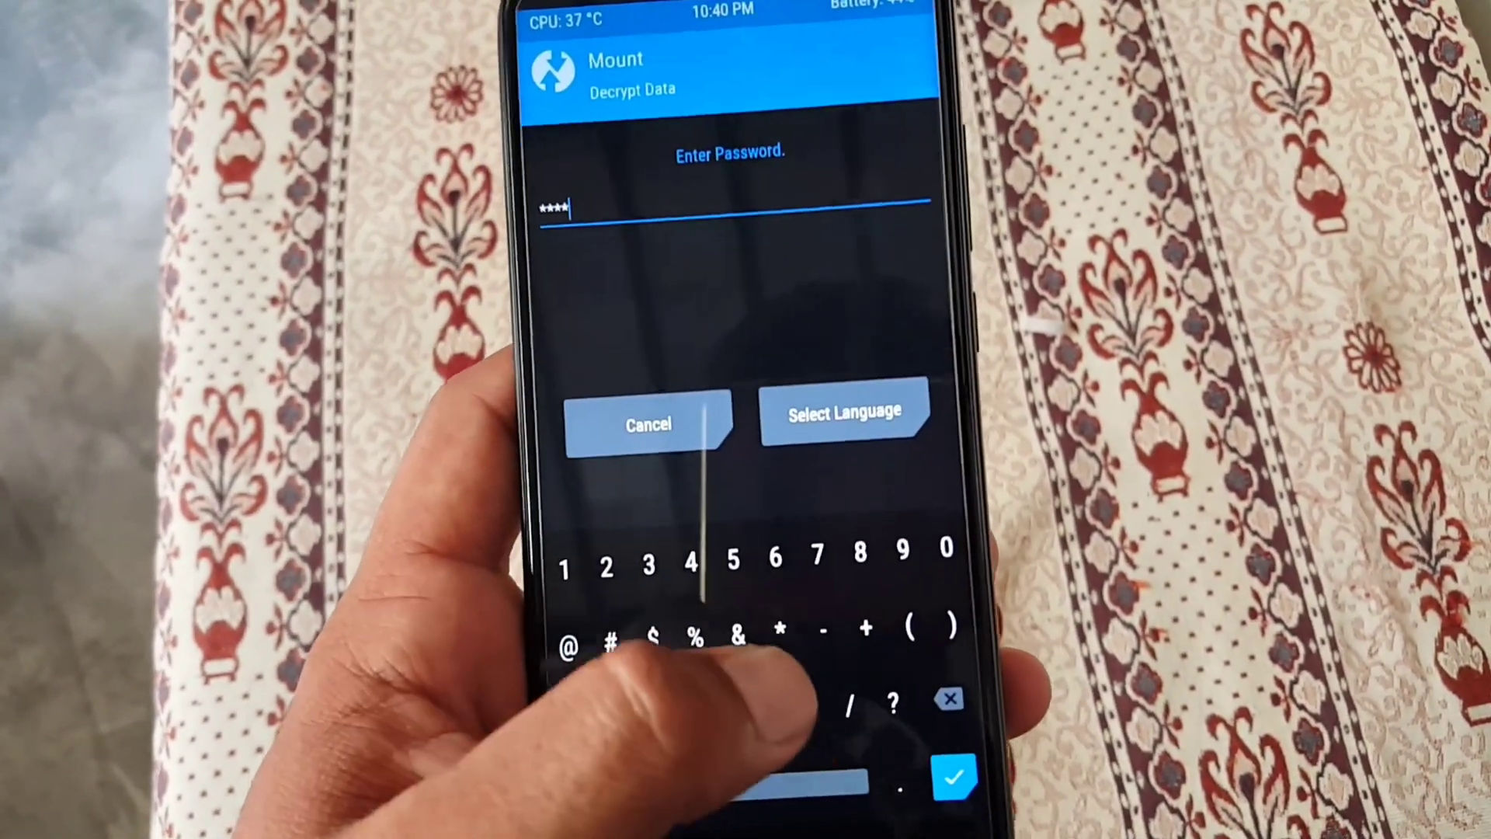
Submit the entered password on the Decrypt Data prompt, which reports a failure.
click(954, 775)
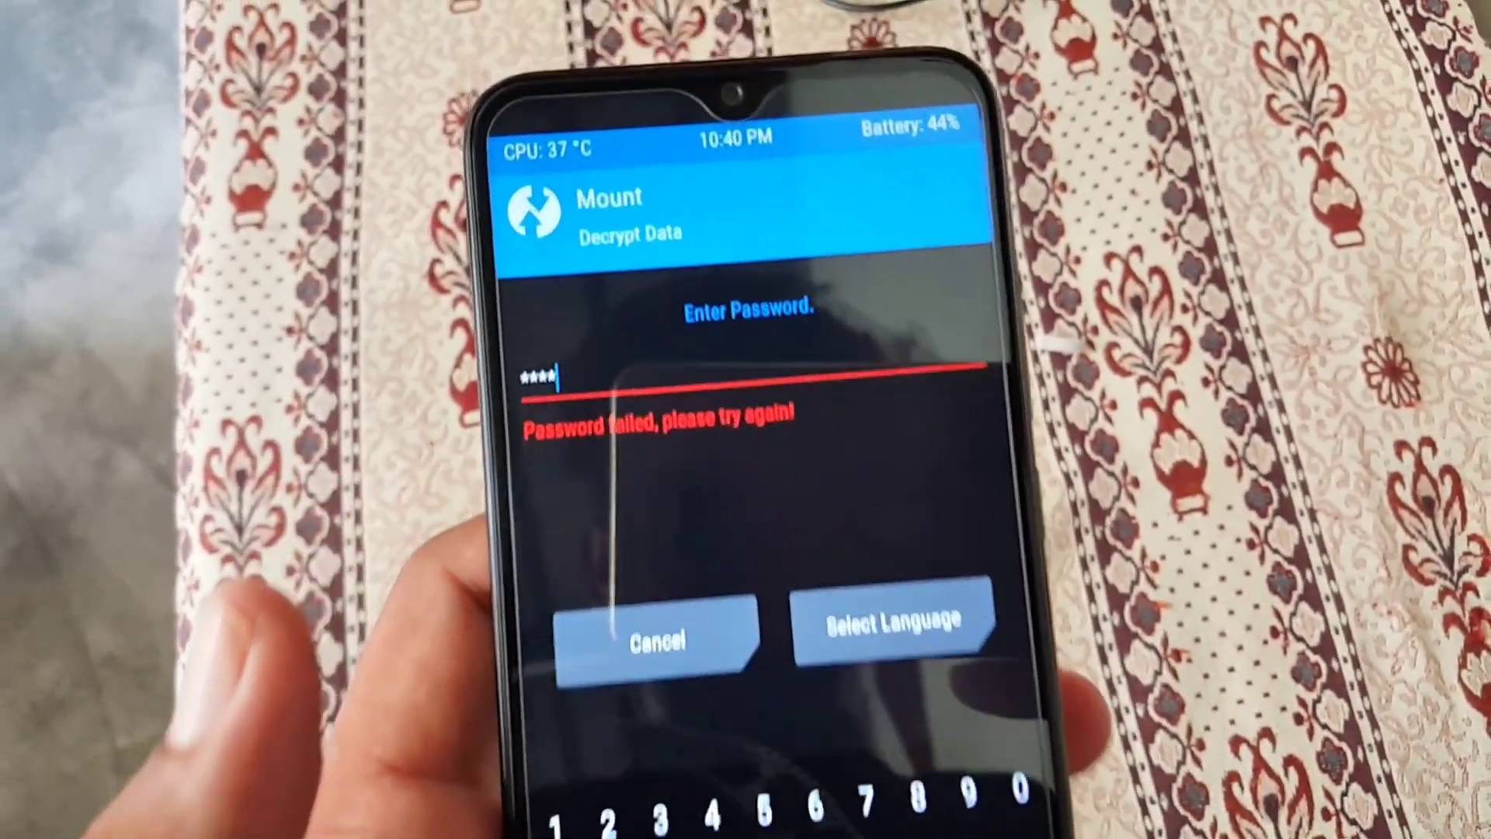